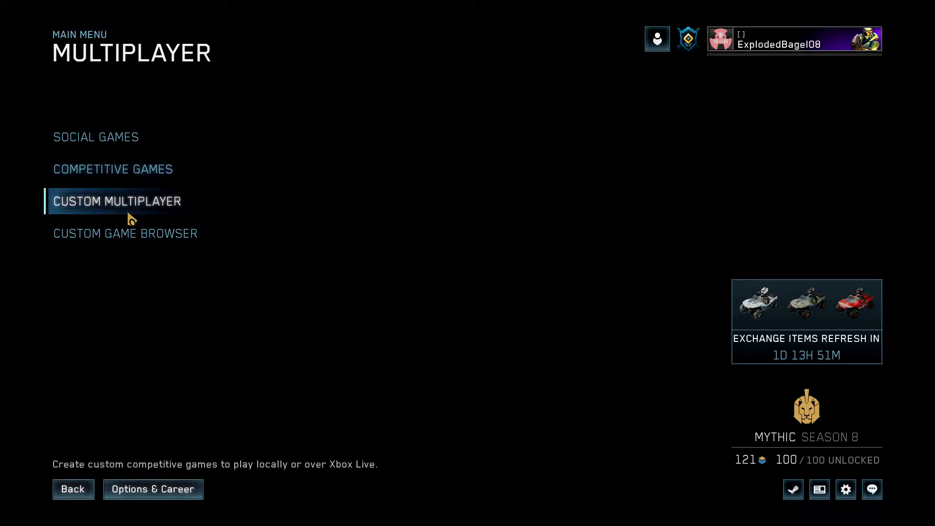
# - Start a Halo: CE custom multiplayer game on Battle Creek and bring up the game types
pyautogui.click(117, 201)
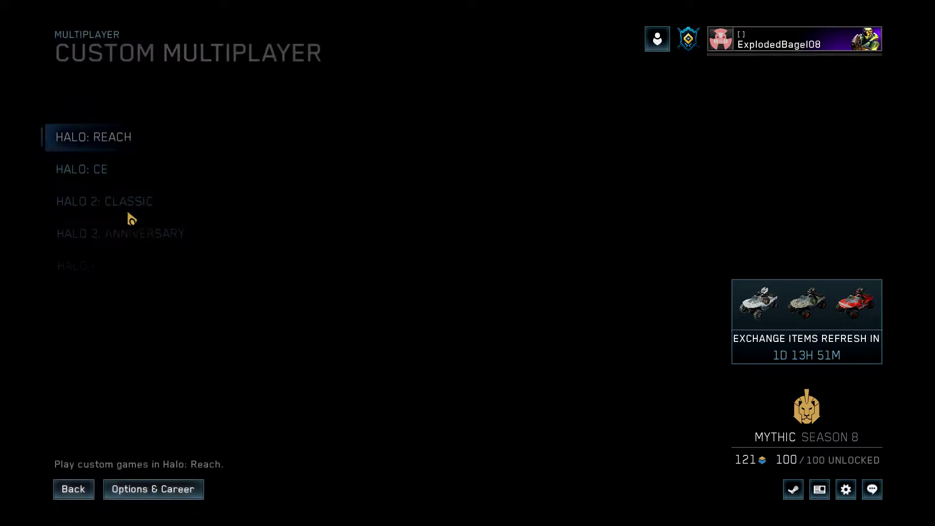
pyautogui.click(82, 169)
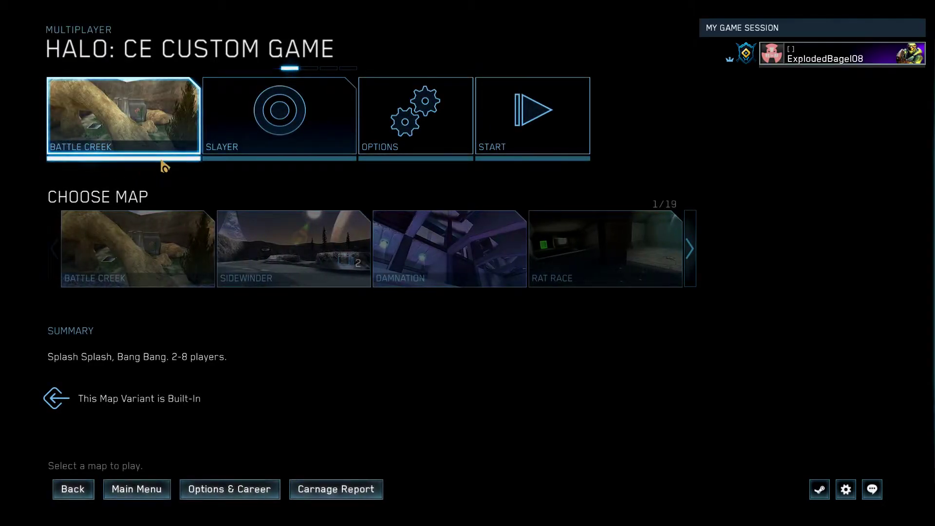
pyautogui.click(278, 116)
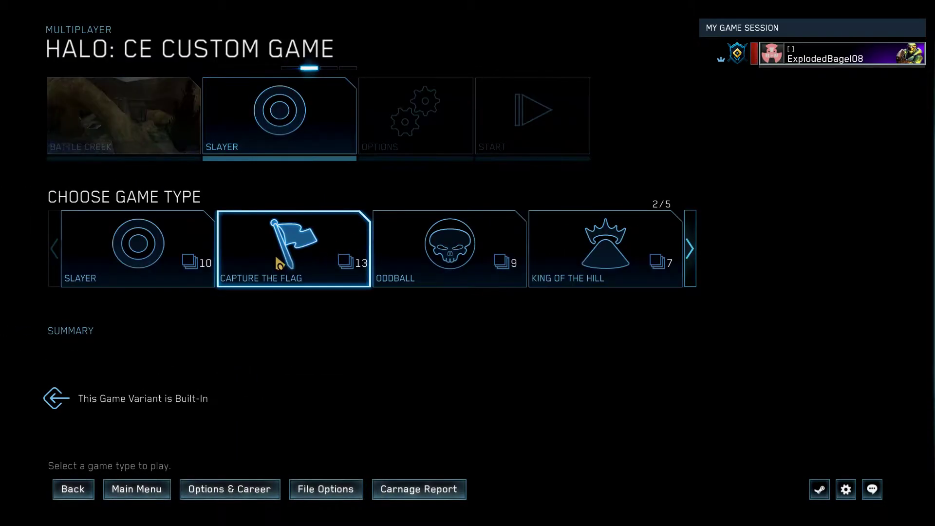
# - Choose Capture the Flag and select the Classic CTF Pro variant
pyautogui.click(293, 248)
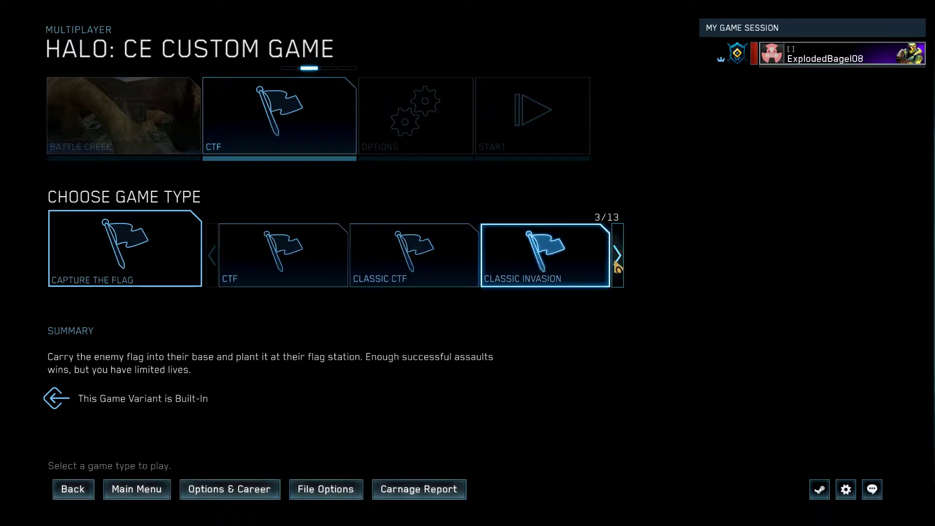
pyautogui.click(617, 255)
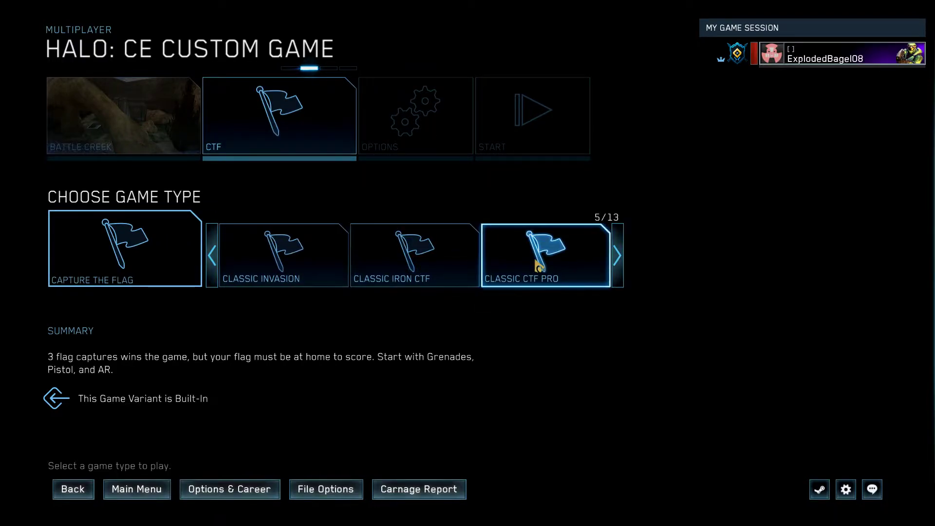
pyautogui.click(415, 115)
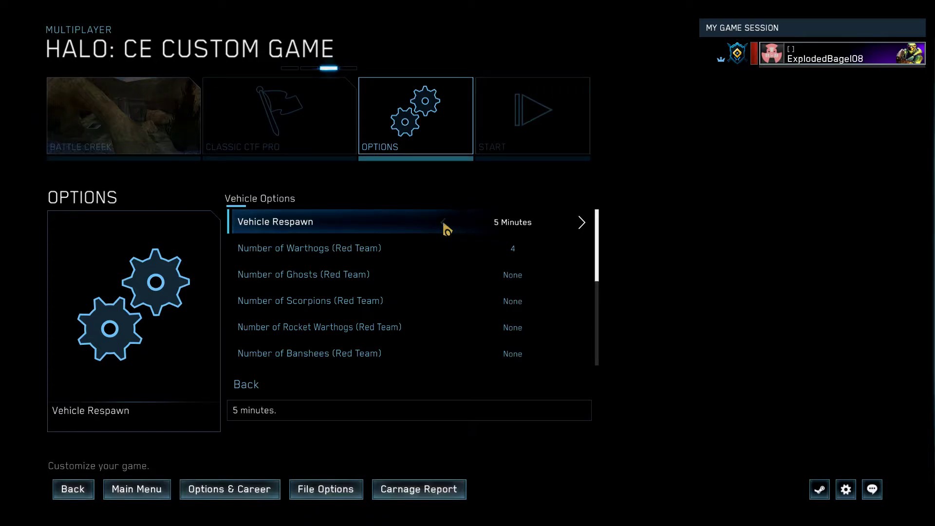
# - Change Vehicle Respawn from 5 Minutes to 90 seconds and review the vehicle counts
pyautogui.click(444, 222)
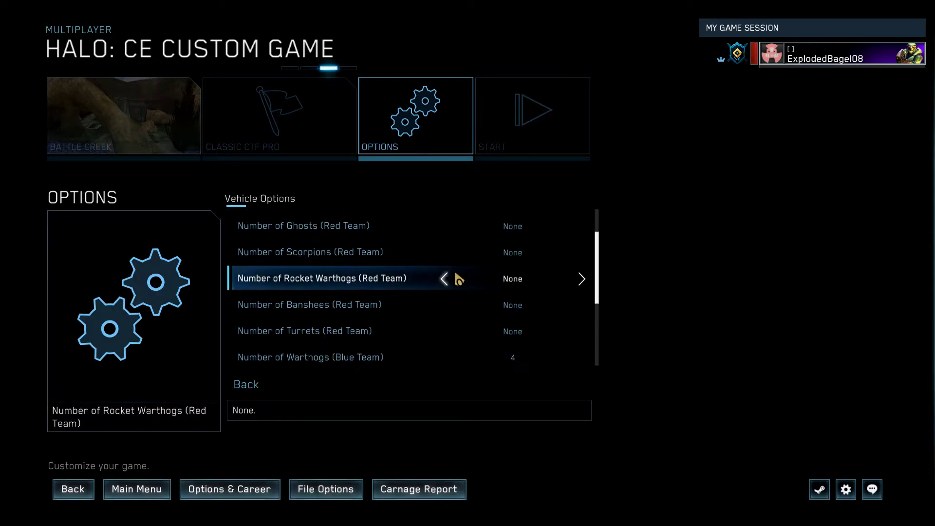
pyautogui.scroll(3)
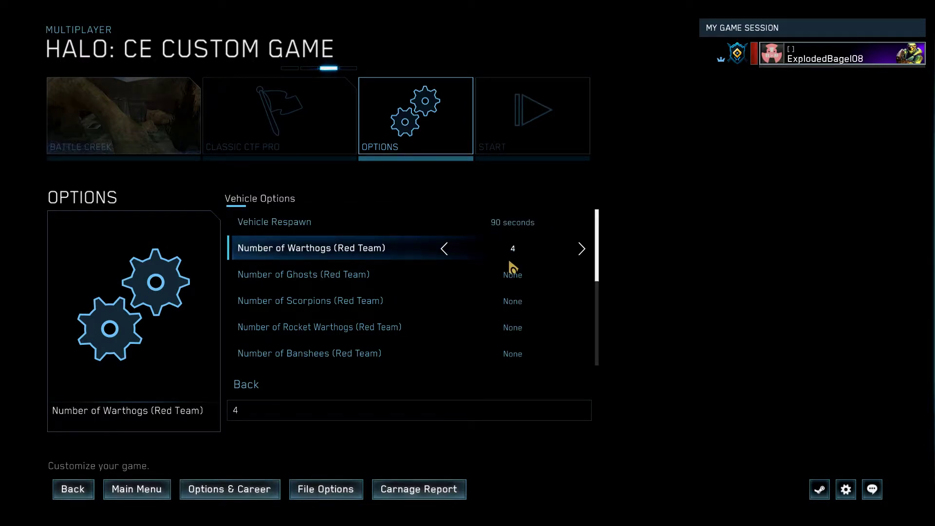
pyautogui.scroll(-3)
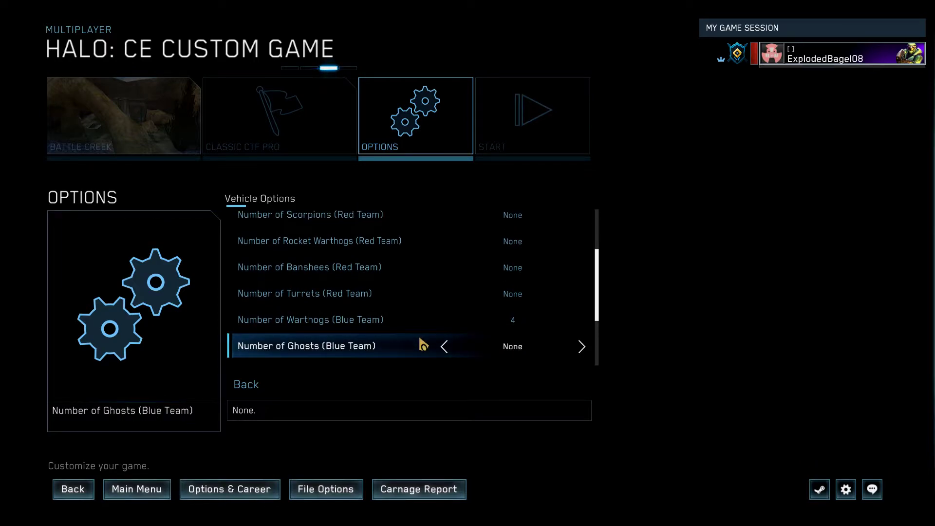
pyautogui.scroll(-3)
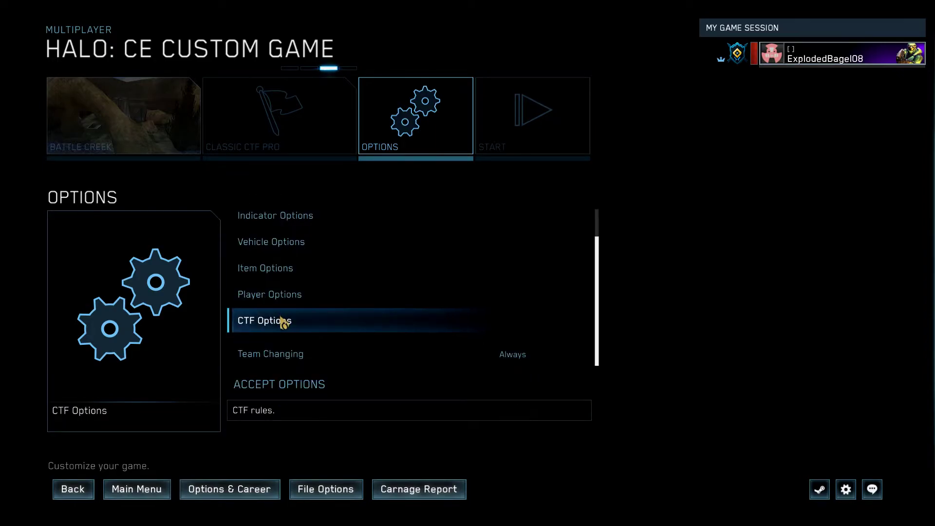
pyautogui.click(265, 321)
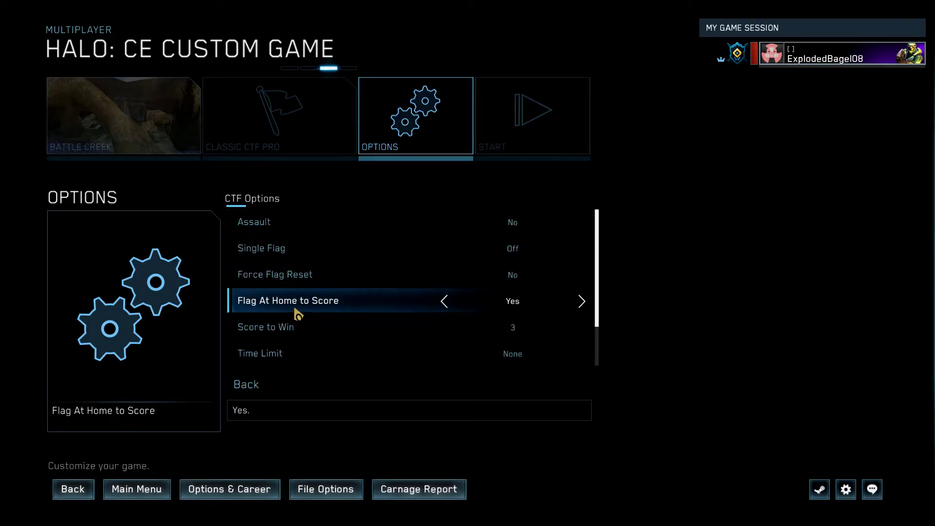
pyautogui.scroll(-3)
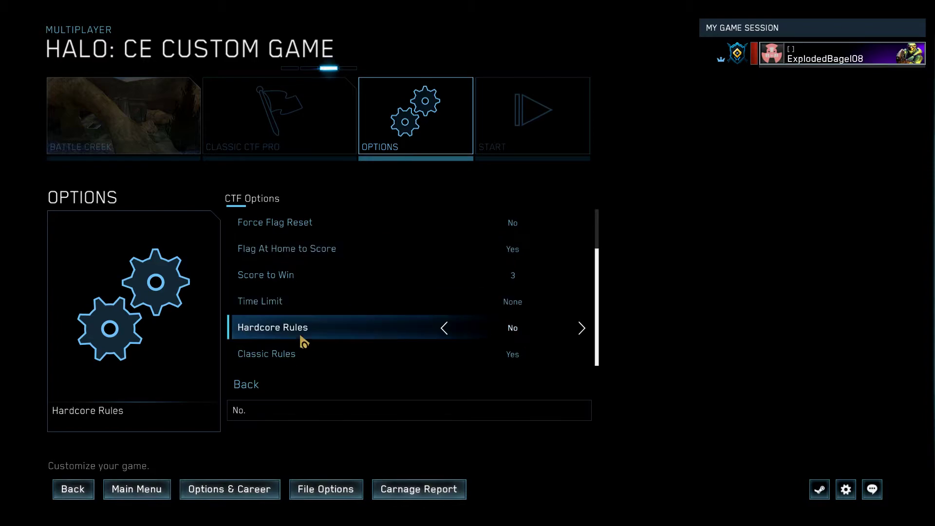
pyautogui.click(266, 352)
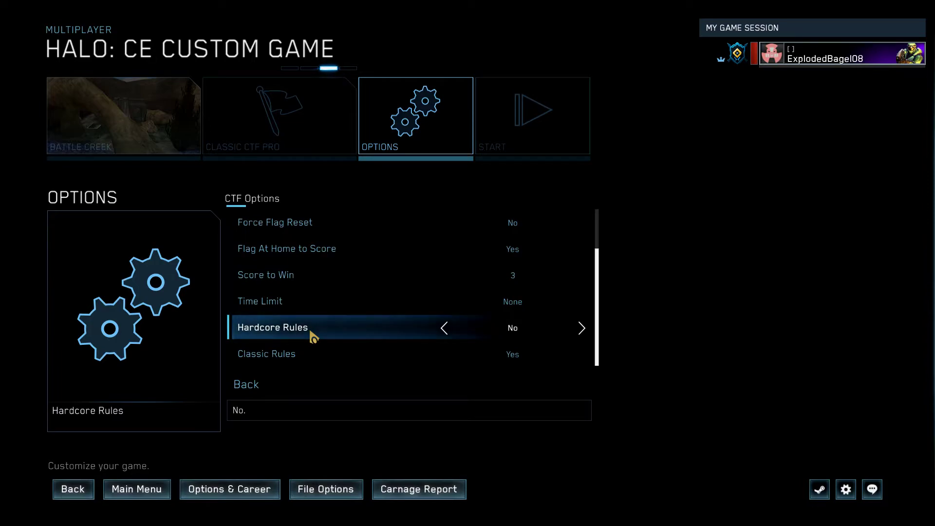
pyautogui.moveTo(269, 322)
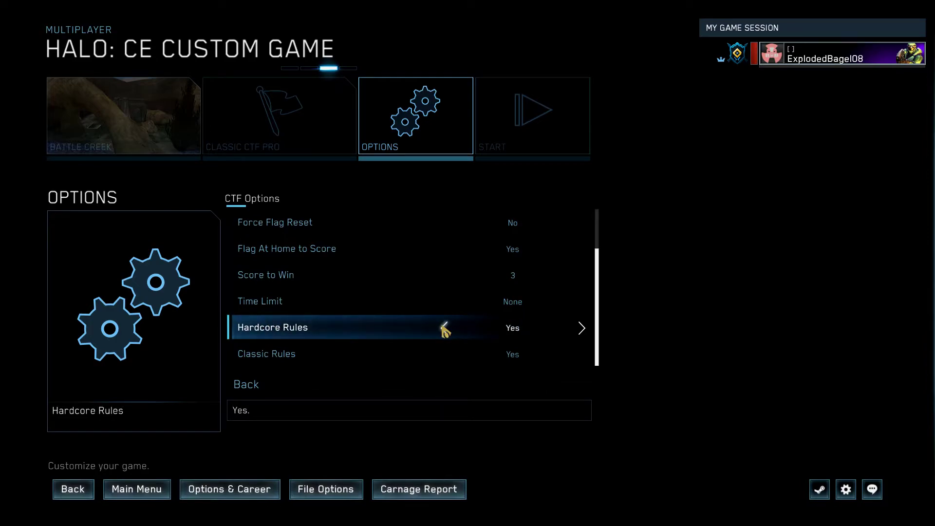
pyautogui.click(444, 328)
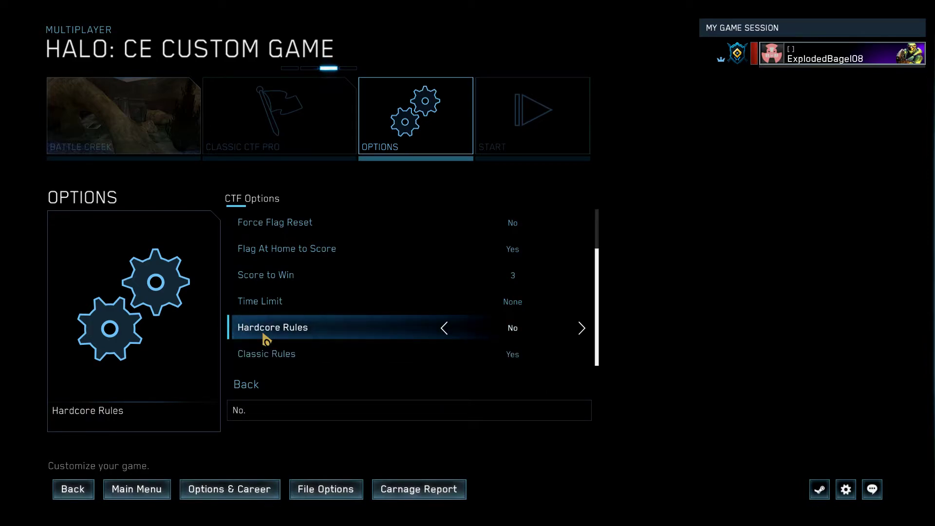
pyautogui.scroll(3)
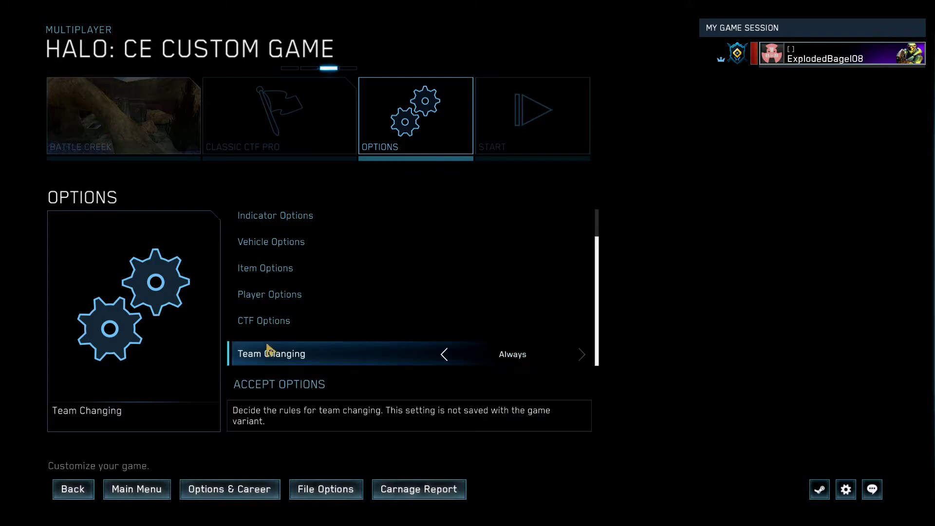
# - Accept the game options and browse back through the option categories to vehicle settings
pyautogui.scroll(3)
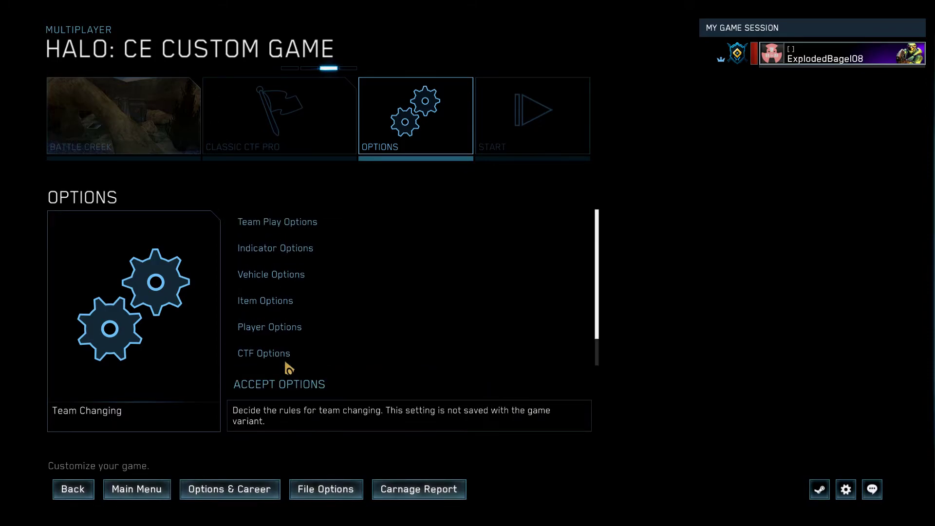
pyautogui.click(278, 221)
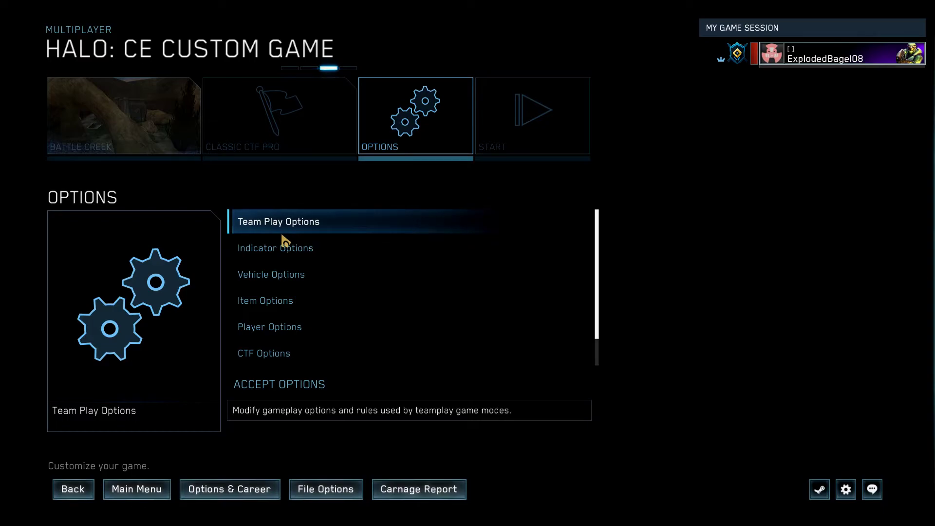
pyautogui.click(268, 326)
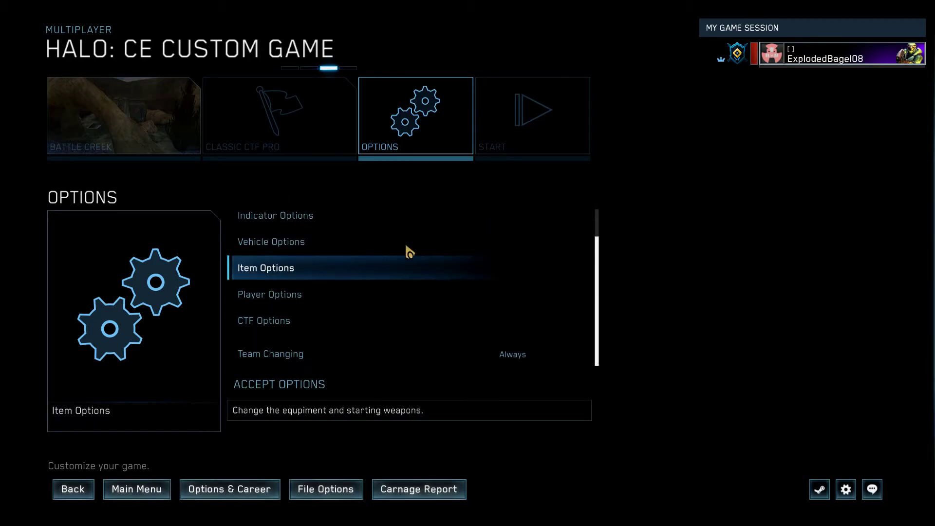
pyautogui.click(269, 294)
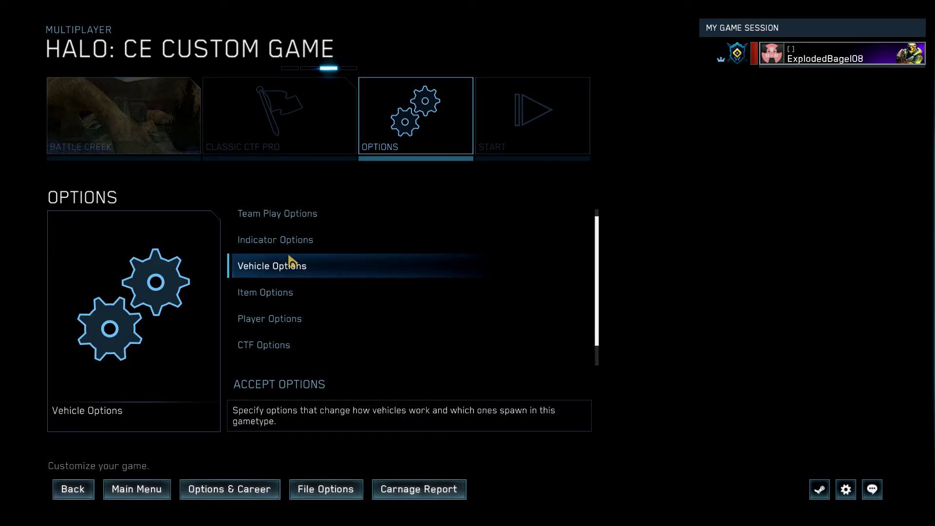
pyautogui.click(272, 266)
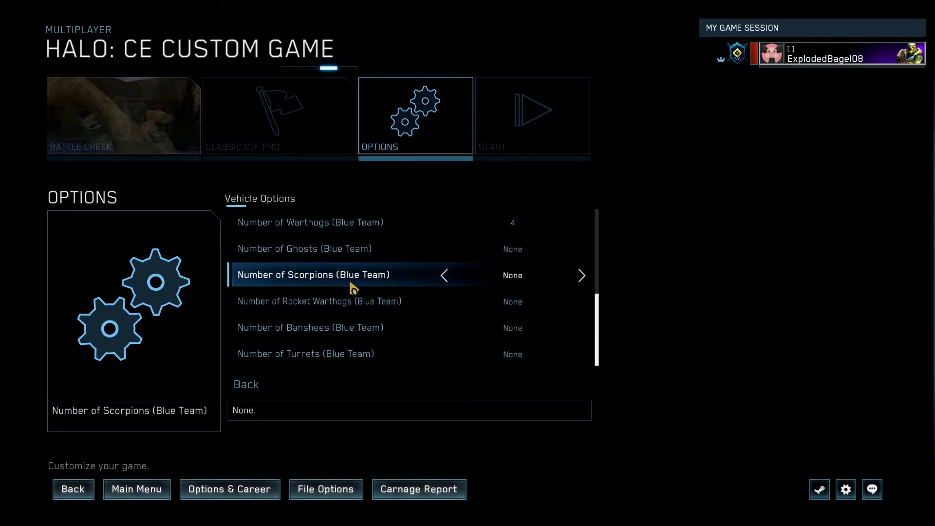
# - Reconfirm Classic CTF Pro as the game type and move to the Launch Game screen
pyautogui.click(278, 117)
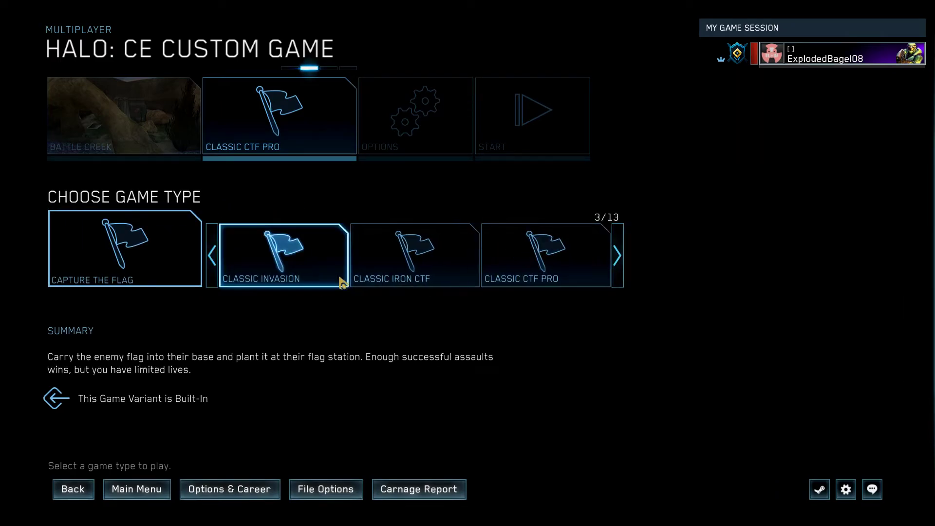
pyautogui.click(414, 114)
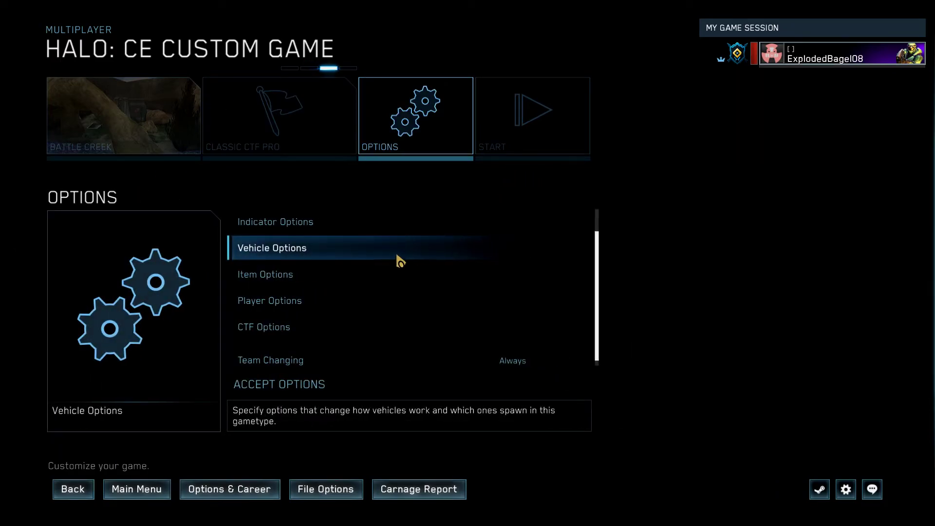
pyautogui.click(531, 116)
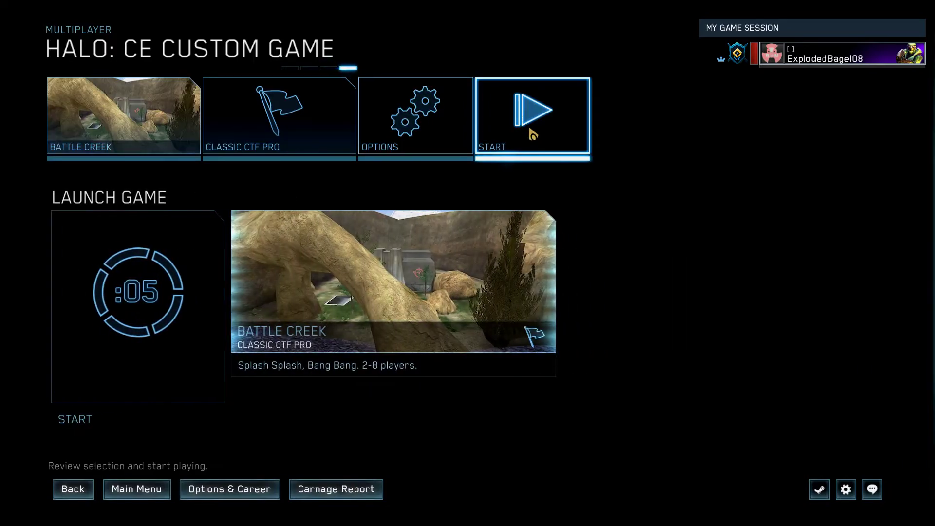
# - Back out of the launch screen to the Choose Map step of custom game setup
pyautogui.click(532, 116)
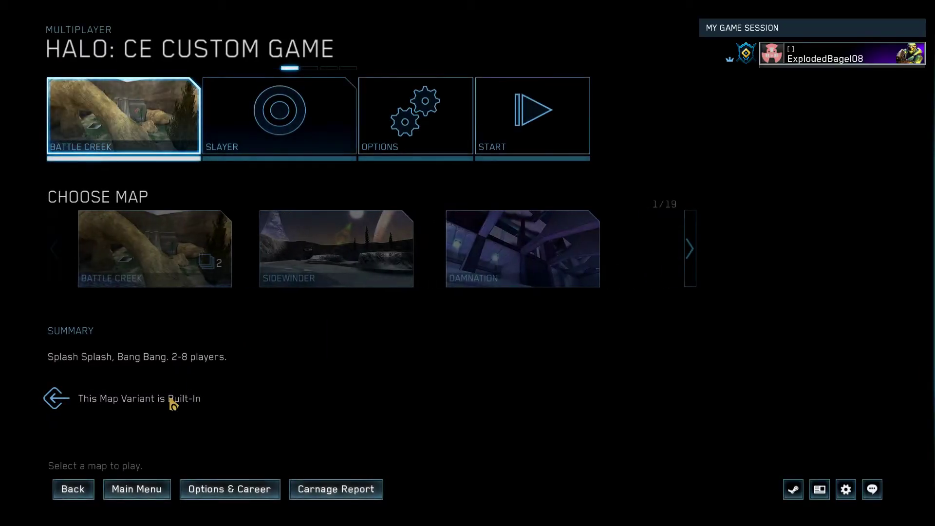
# - Browse saved Game Types in My Files, from Temporary Files to the Private Files tab
pyautogui.click(229, 489)
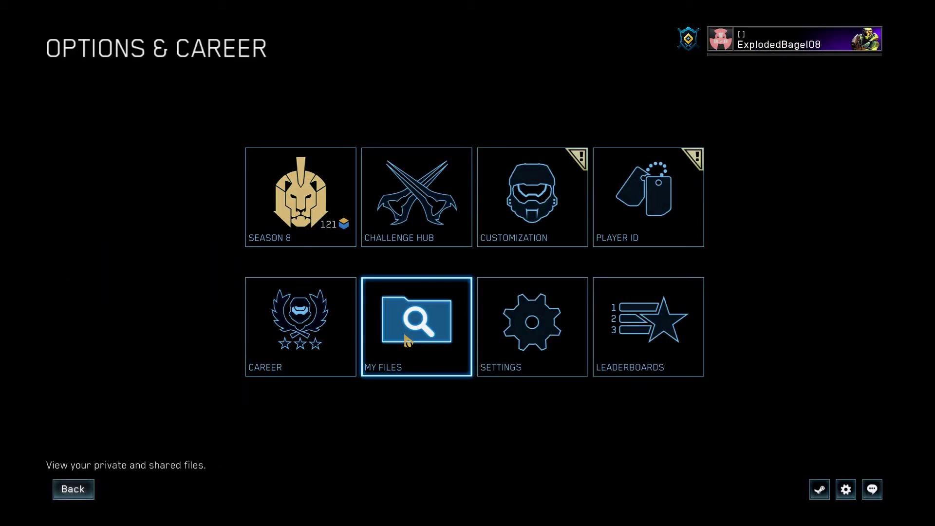
pyautogui.click(416, 327)
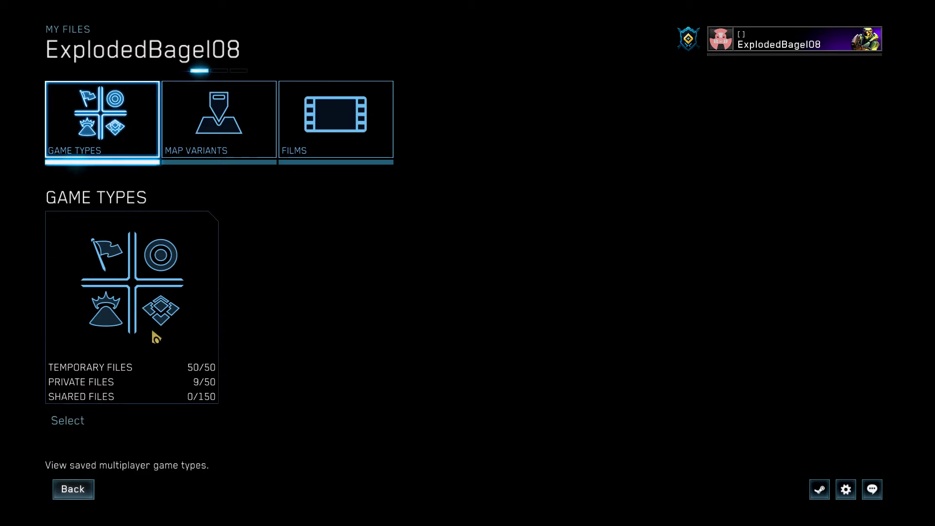
pyautogui.click(67, 420)
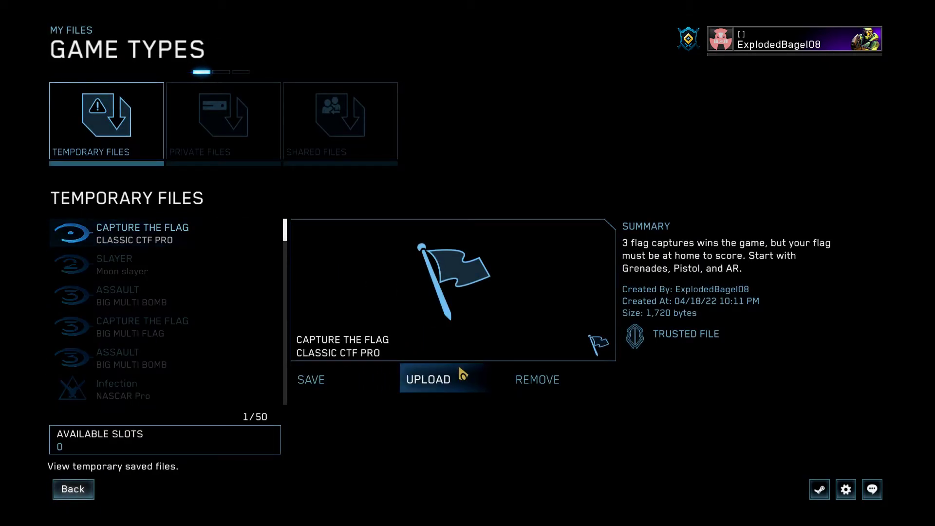
pyautogui.click(222, 122)
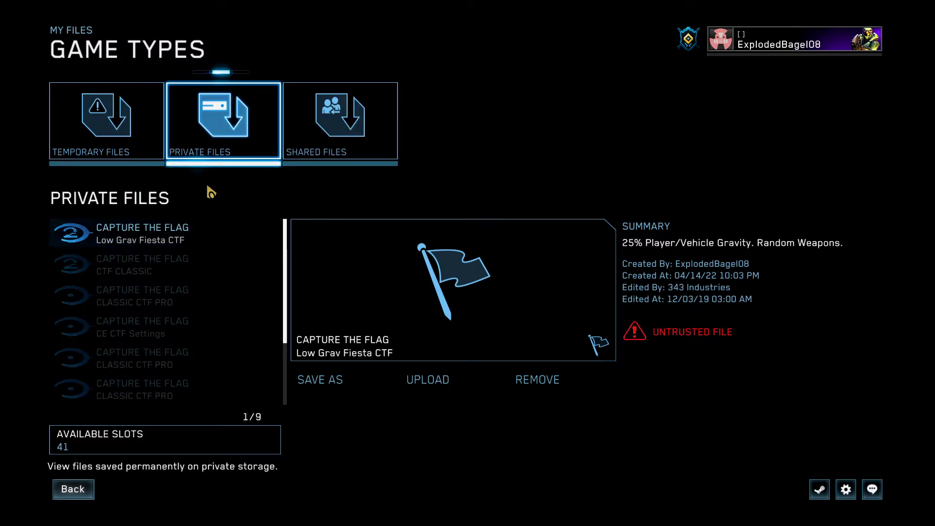
pyautogui.click(143, 264)
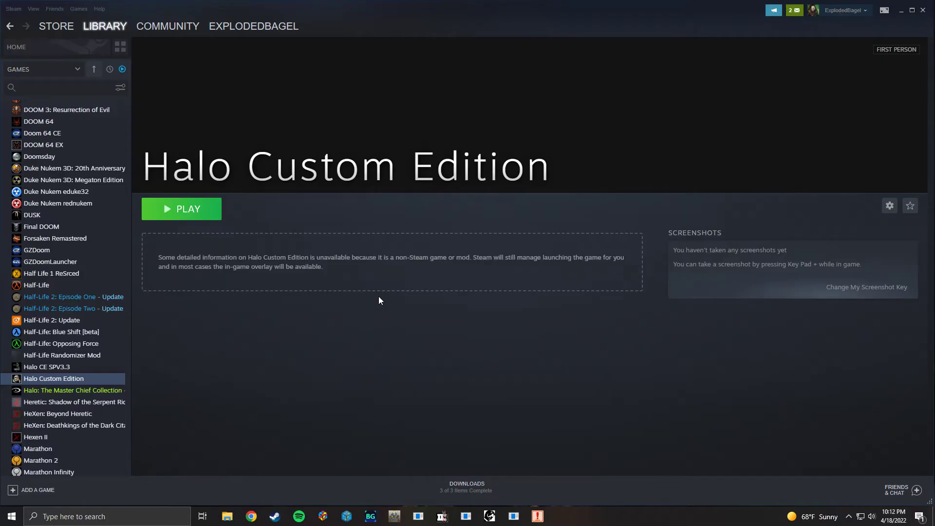
pyautogui.moveTo(207, 212)
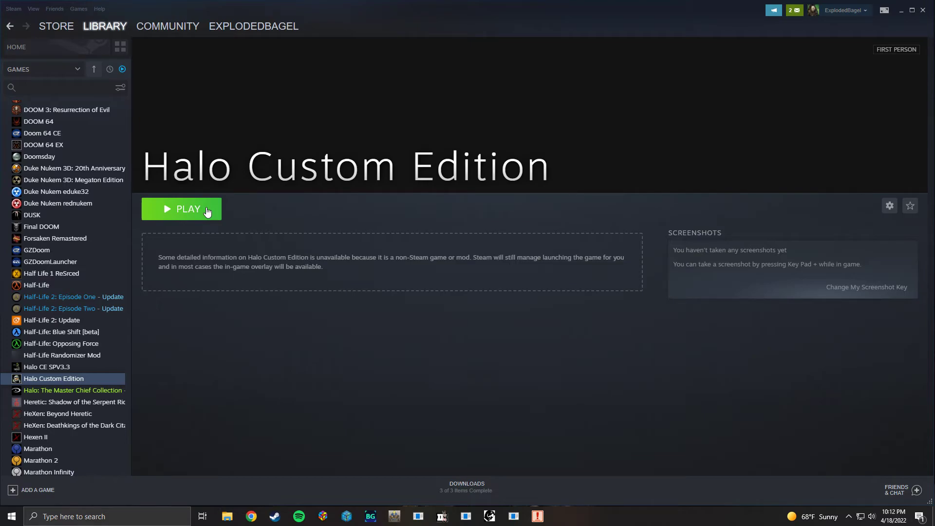
# - Launch Halo Custom Edition with the PLAY button on its Steam library page
pyautogui.click(181, 208)
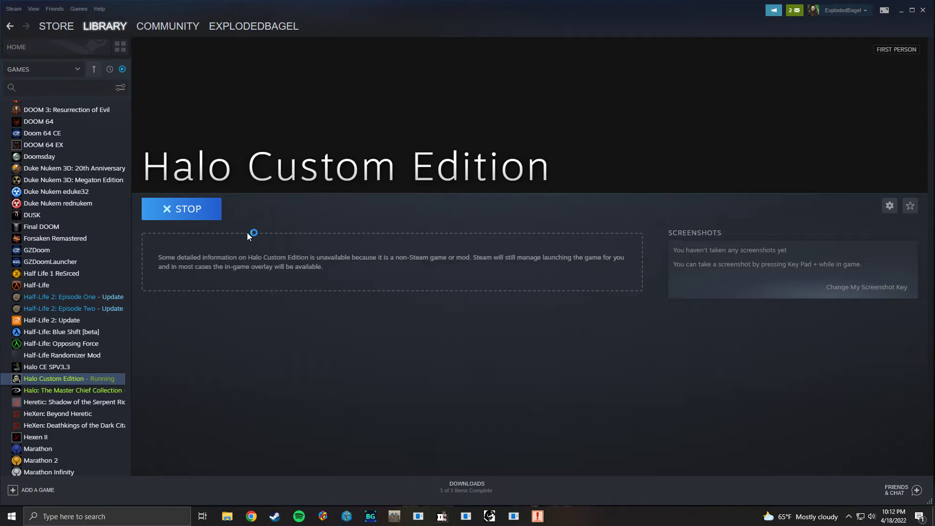
pyautogui.moveTo(247, 237)
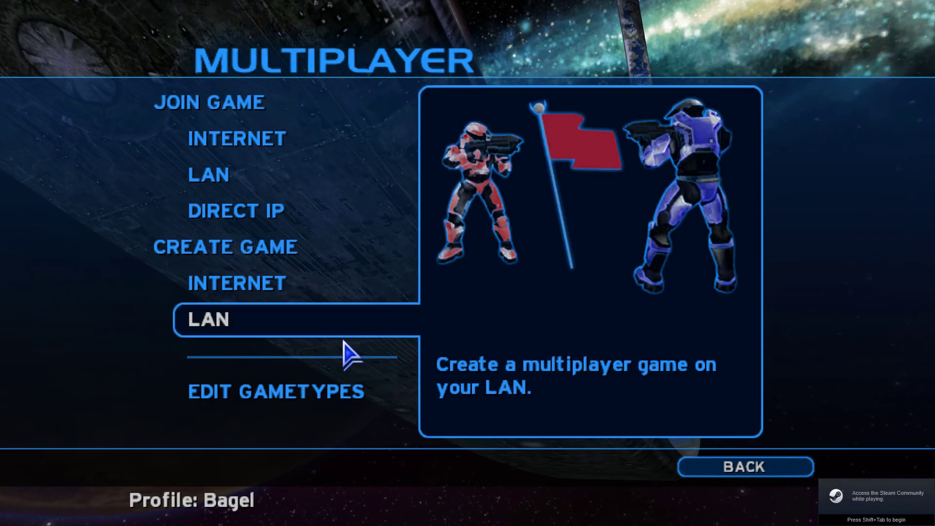
pyautogui.click(275, 391)
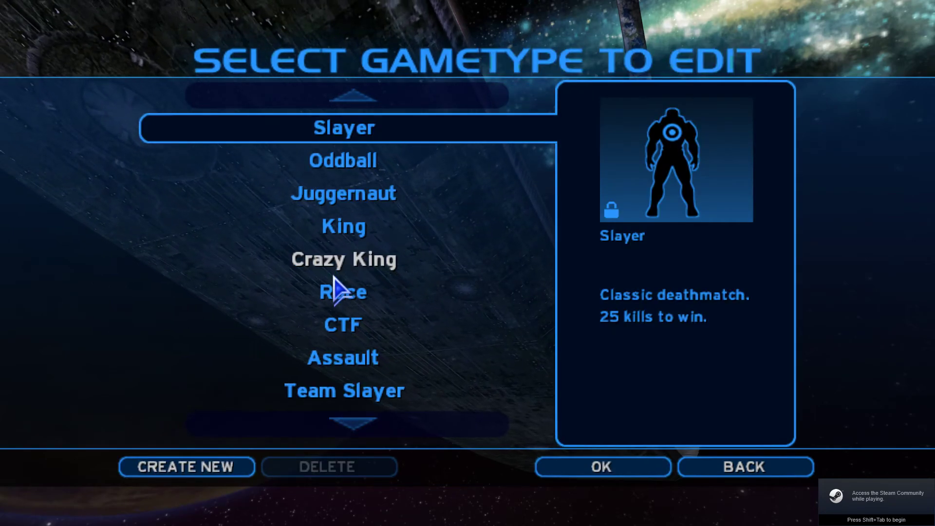
pyautogui.click(342, 325)
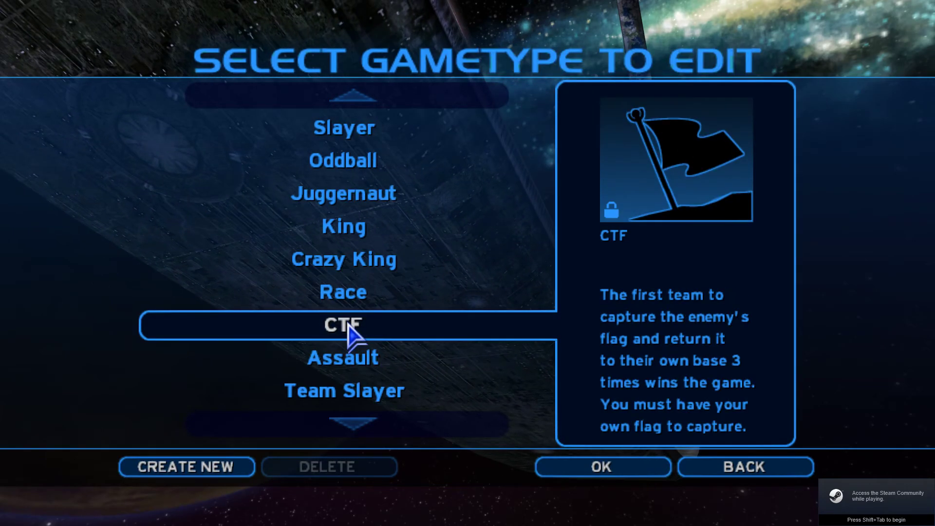
pyautogui.click(602, 466)
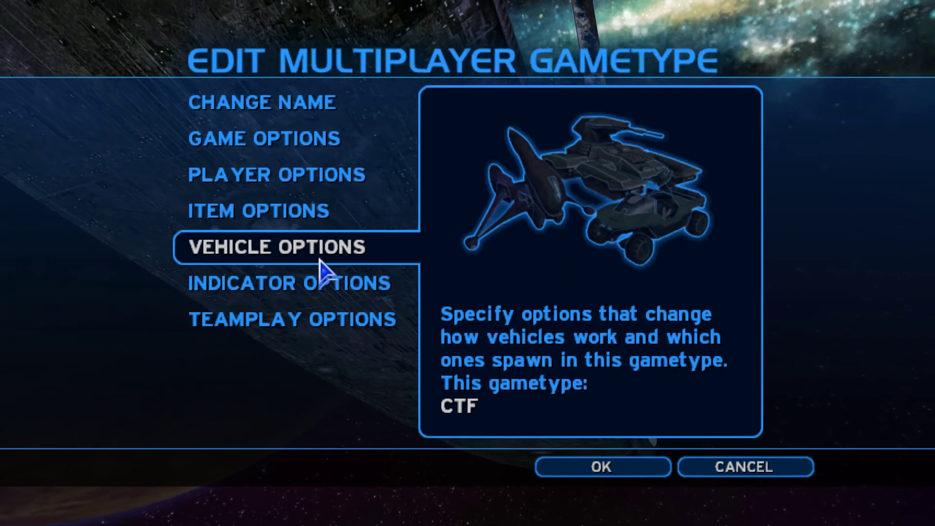
pyautogui.click(290, 319)
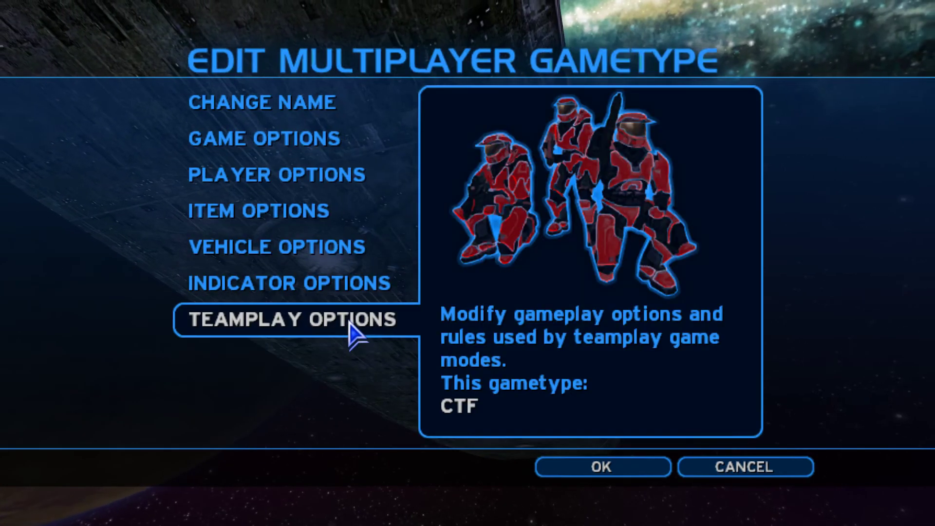
pyautogui.click(258, 210)
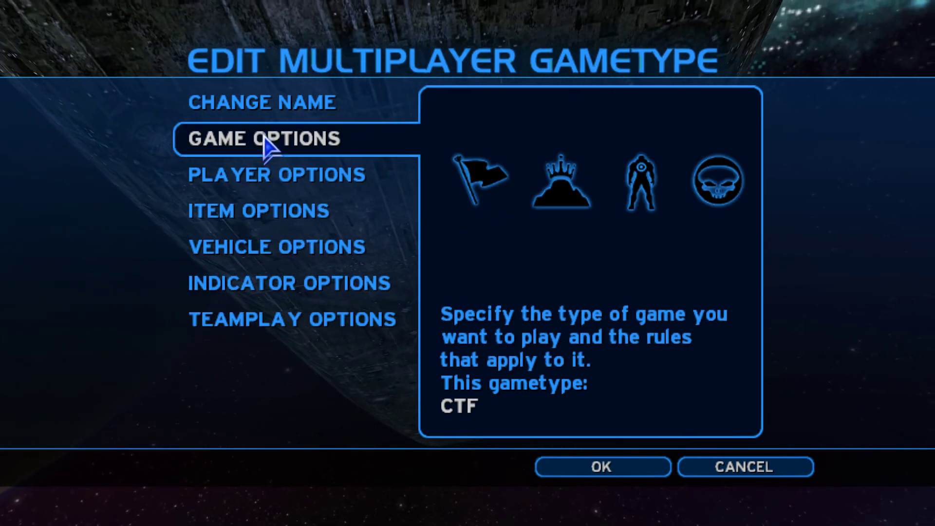
pyautogui.click(262, 139)
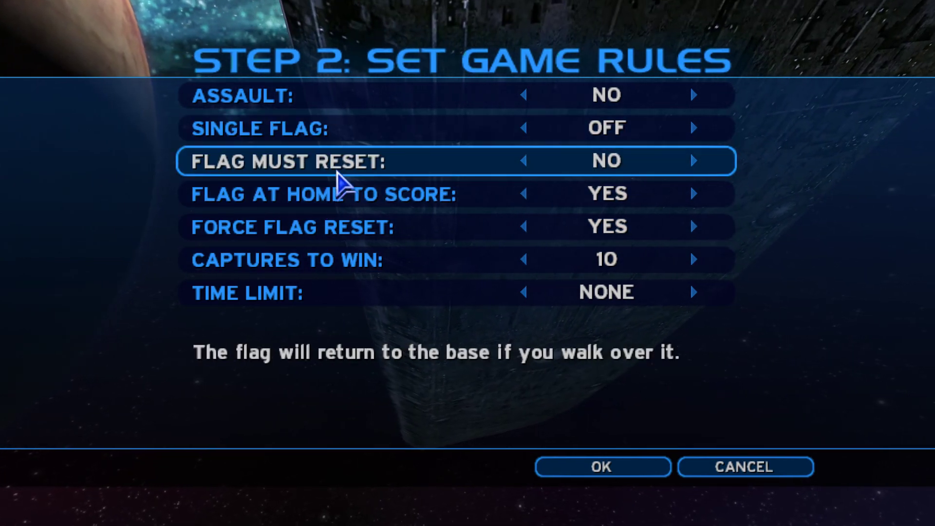
pyautogui.click(744, 466)
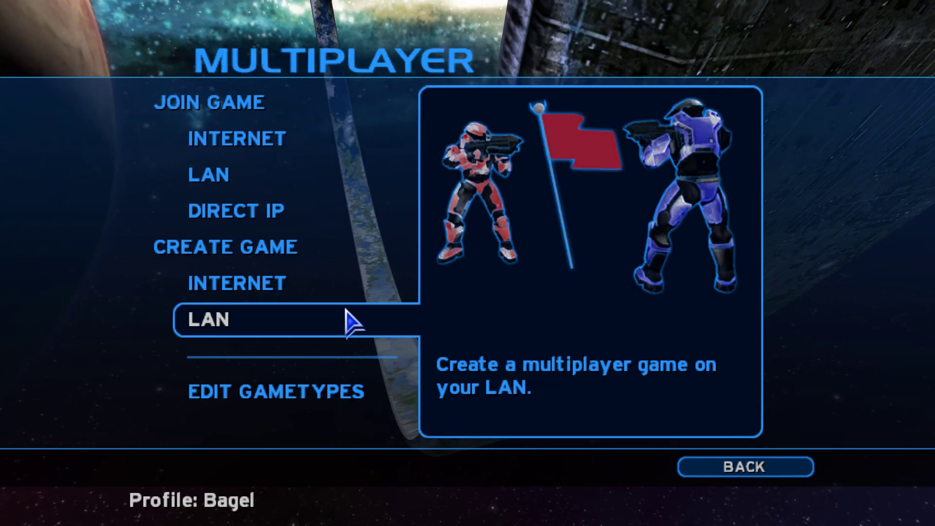
# - Quit Halo Custom Edition, confirm the exit, and return to its Steam library page
pyautogui.click(744, 466)
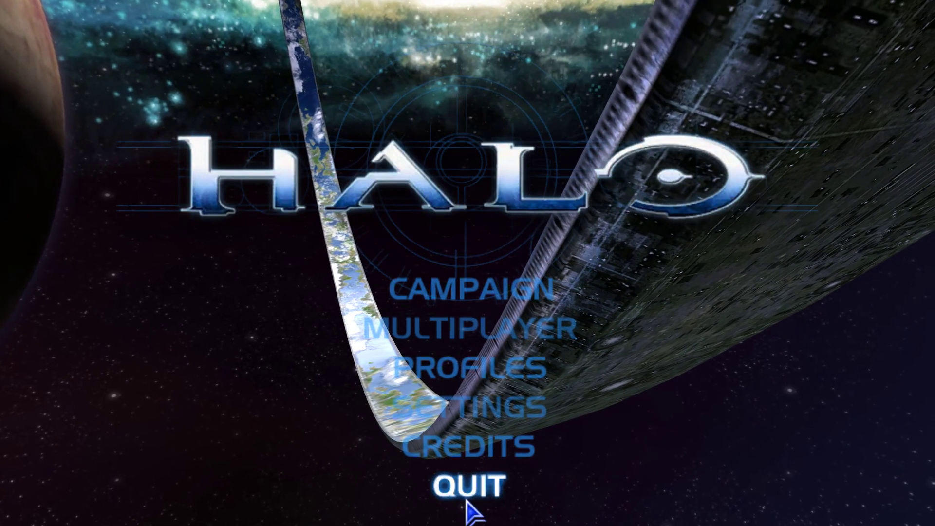
pyautogui.click(470, 485)
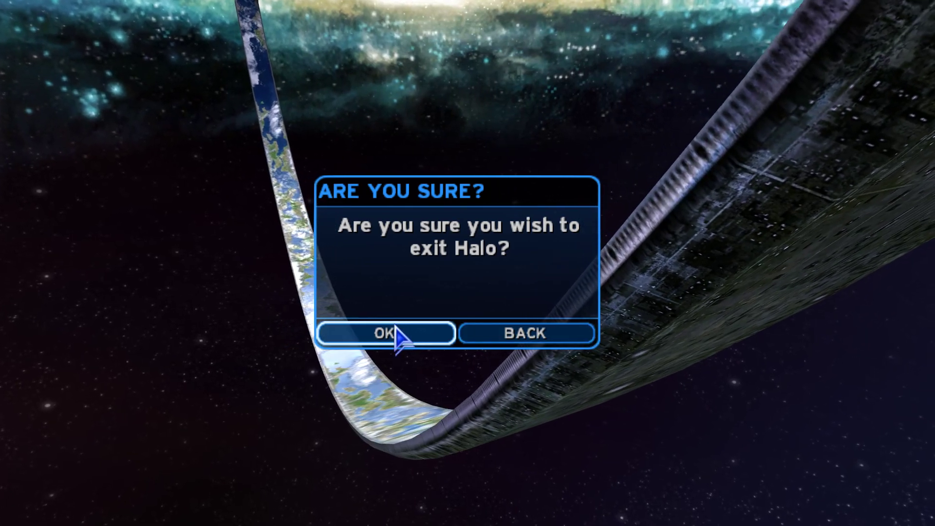
pyautogui.click(386, 332)
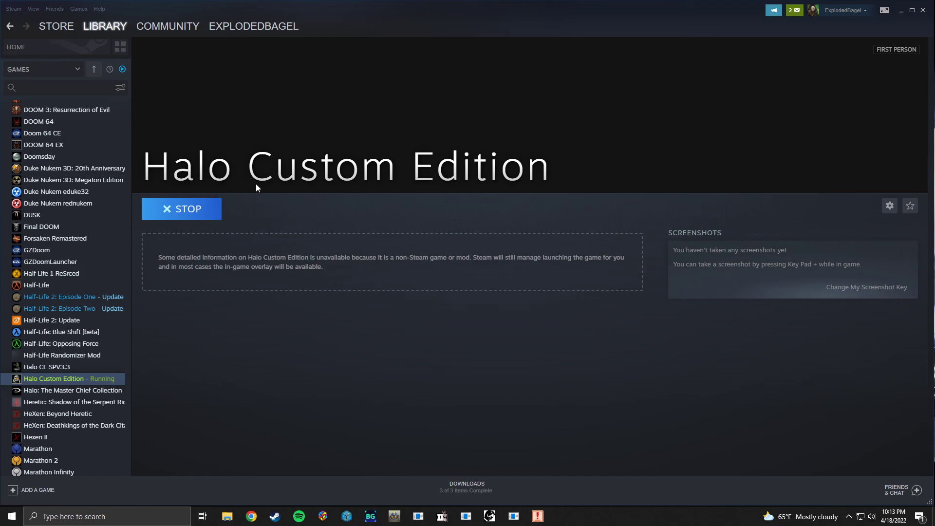
pyautogui.click(181, 209)
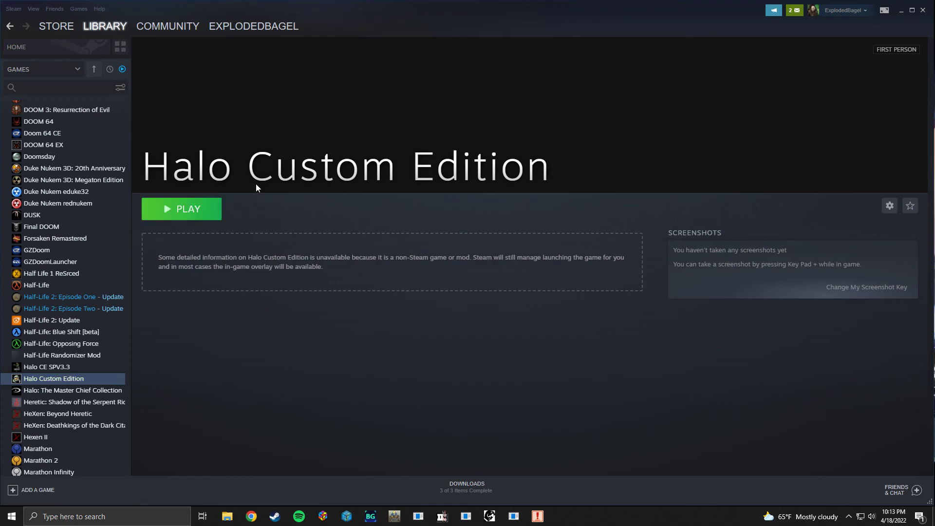